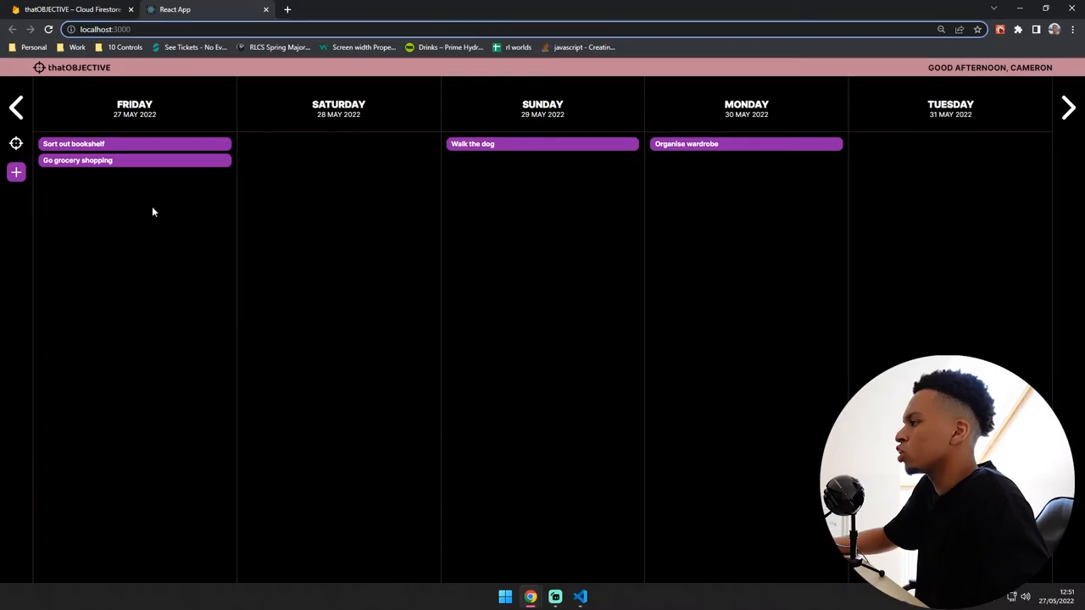
mouse_move(326, 190)
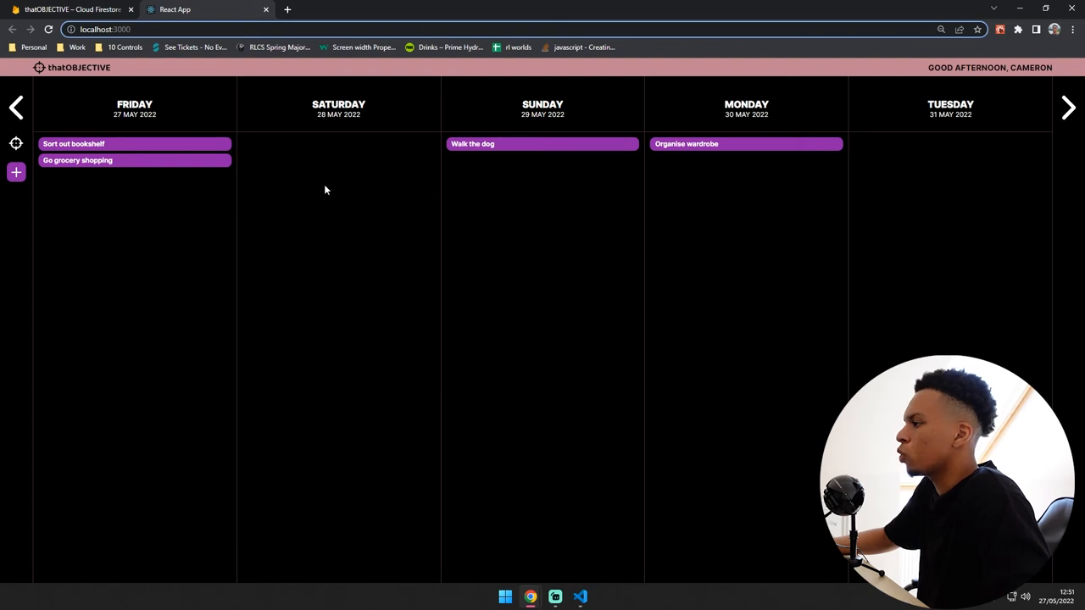
mouse_move(195, 274)
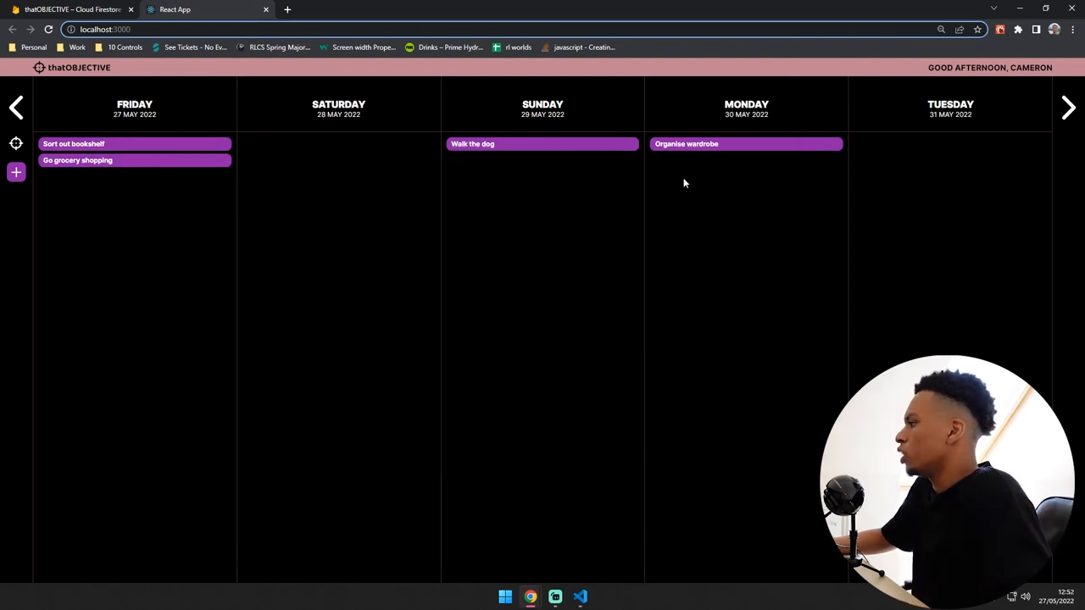
Start a new task and show the May 2022 month picker for its date
click(15, 173)
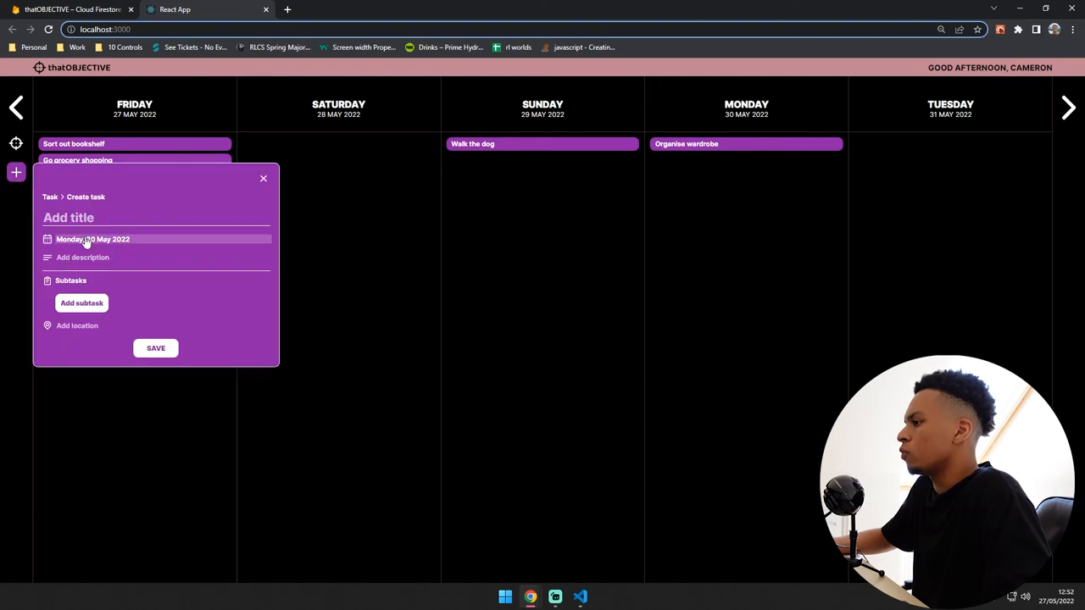
click(93, 239)
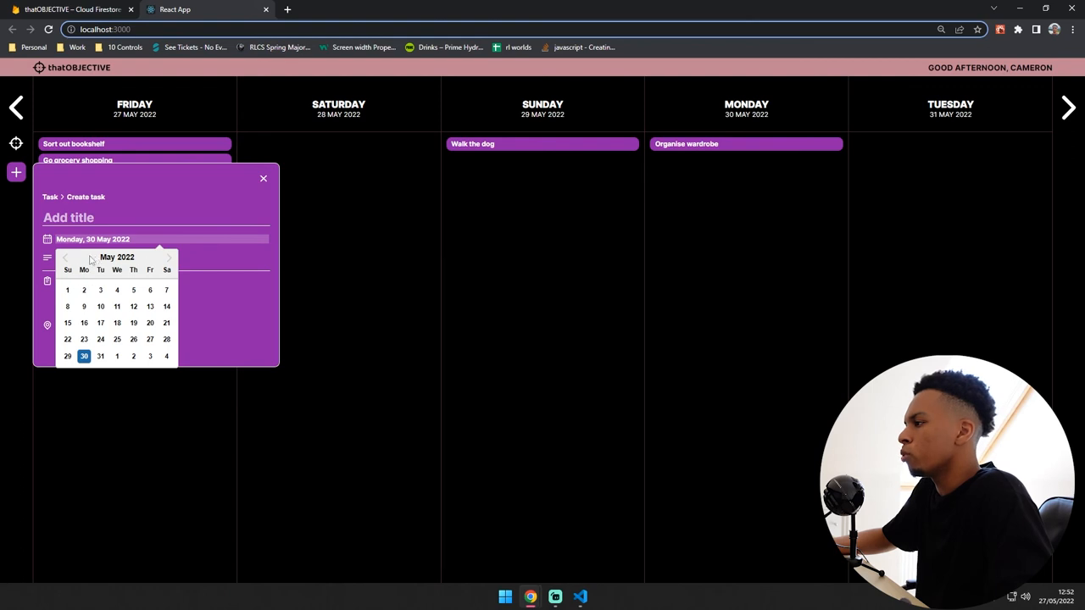
mouse_move(127, 359)
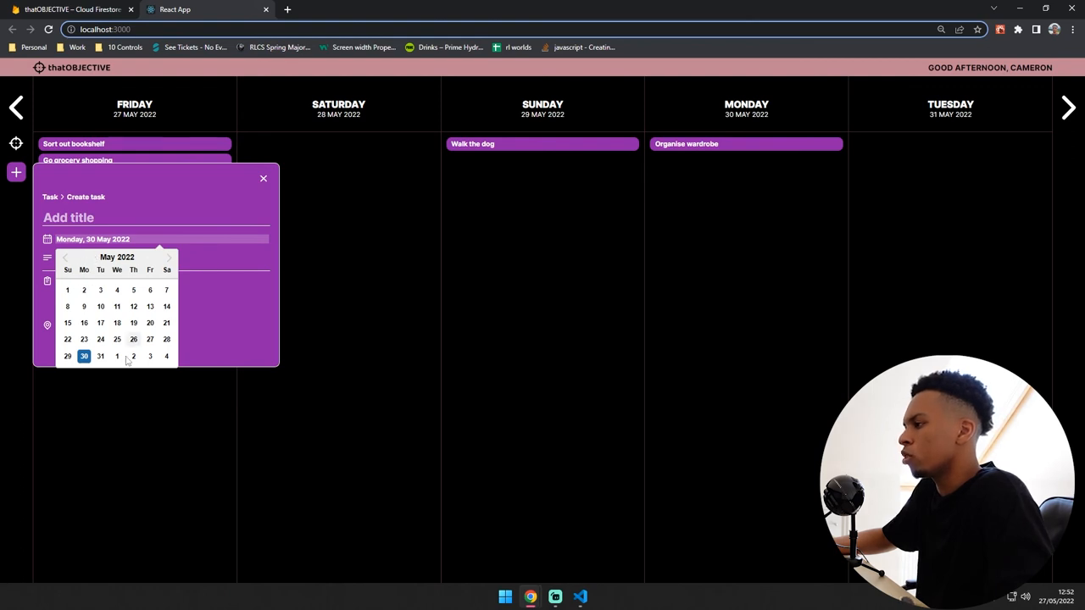
mouse_move(204, 299)
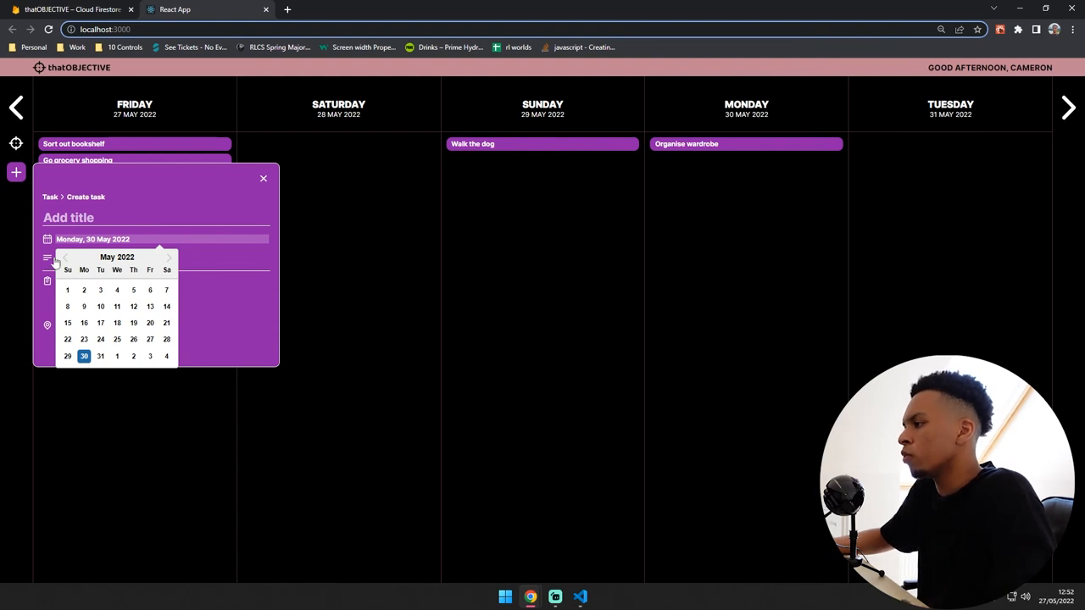
Close the Create task form without saving, returning to the five-day calendar with four tasks
click(263, 178)
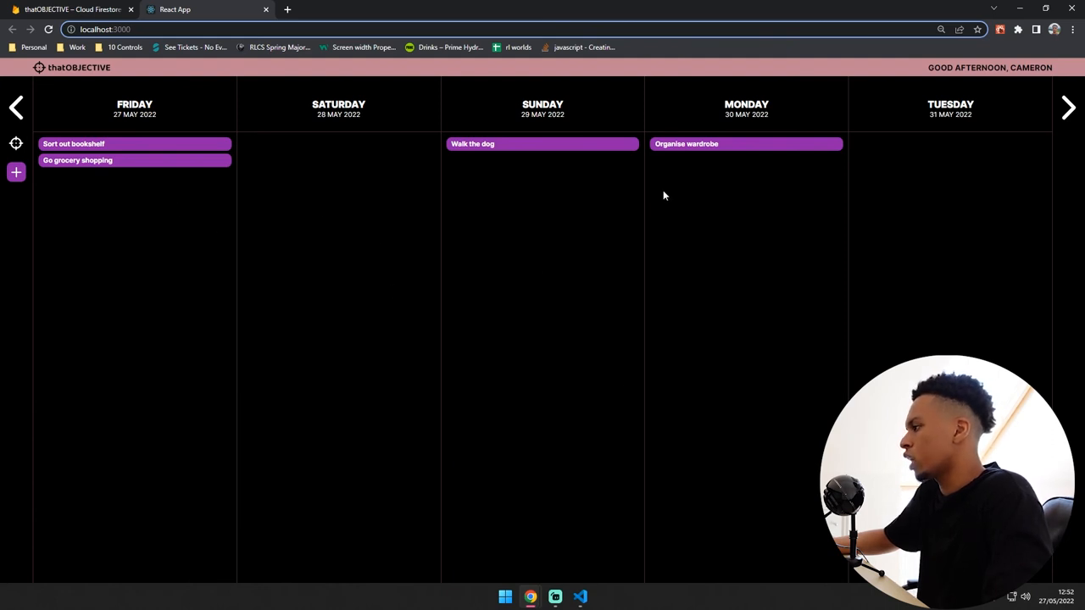
mouse_move(38, 198)
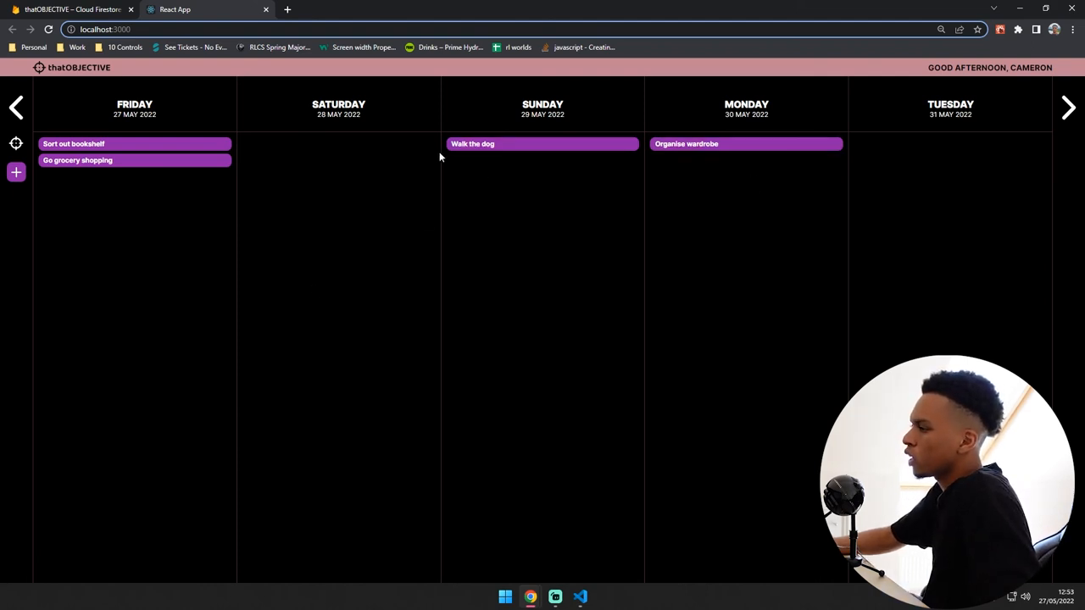
Add the subtask 'outlook' under Check gmail and begin a location starting 'Ho'
click(17, 106)
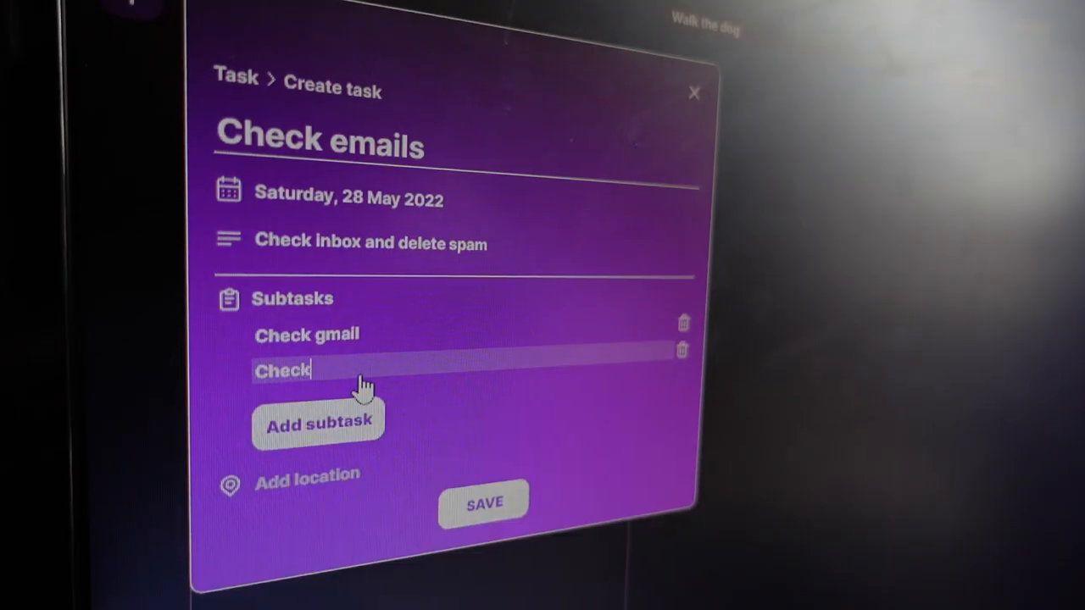
text(outlook)
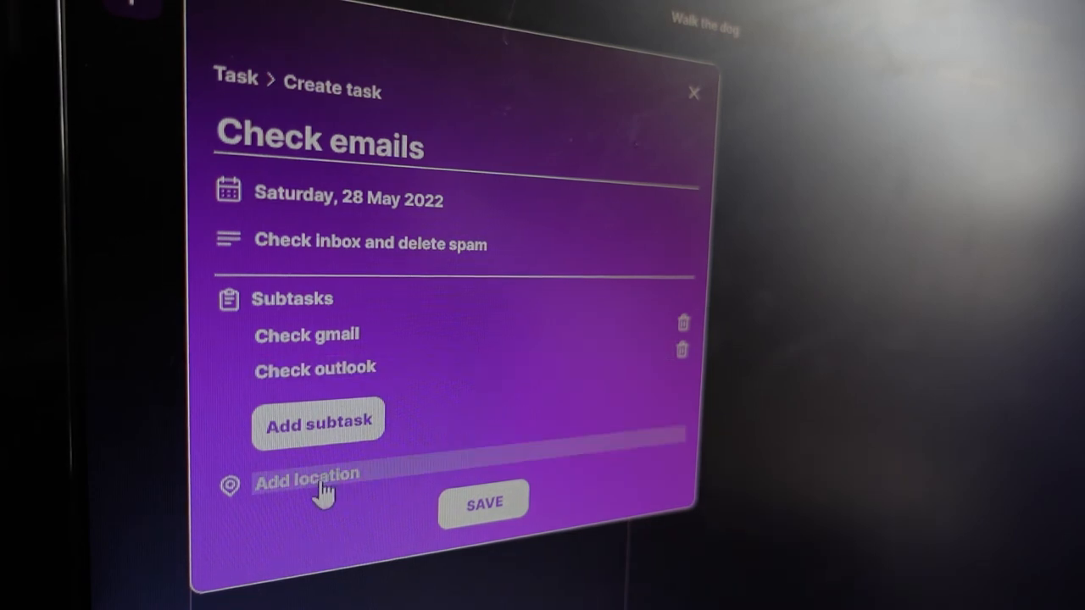
text(Ho)
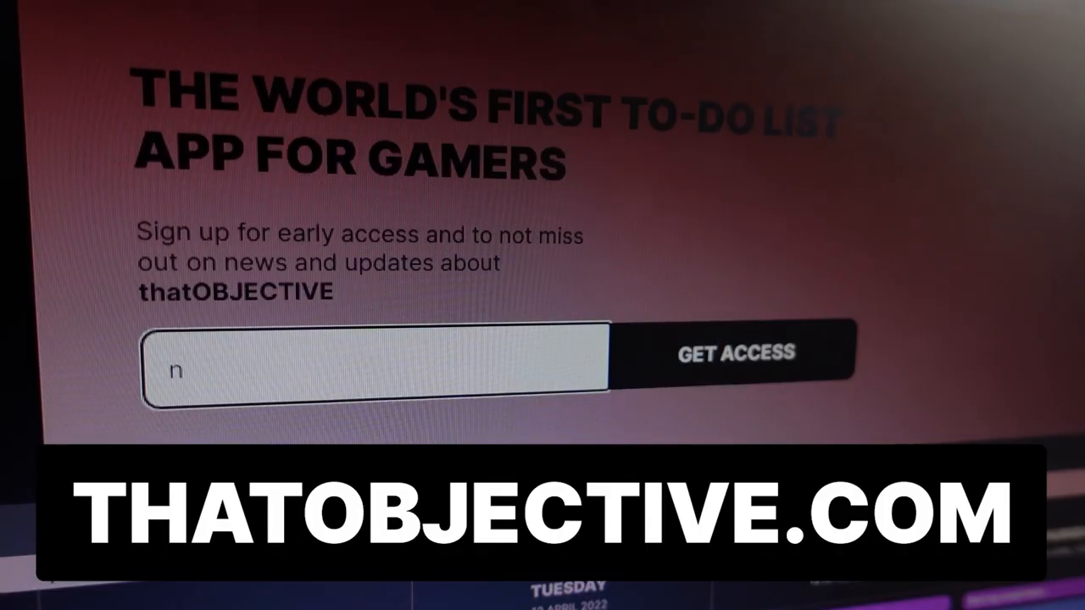
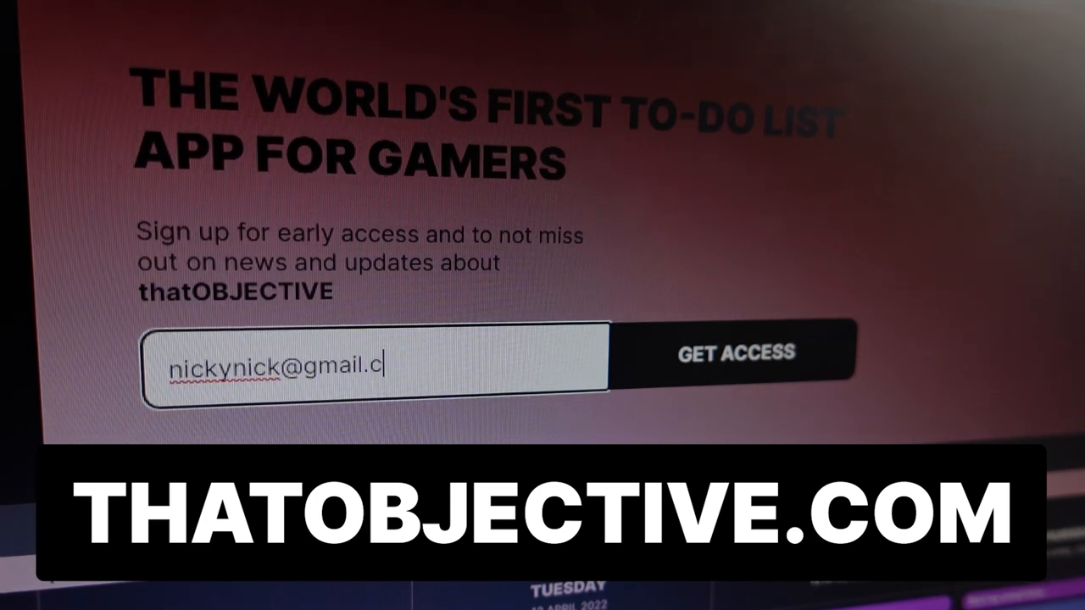